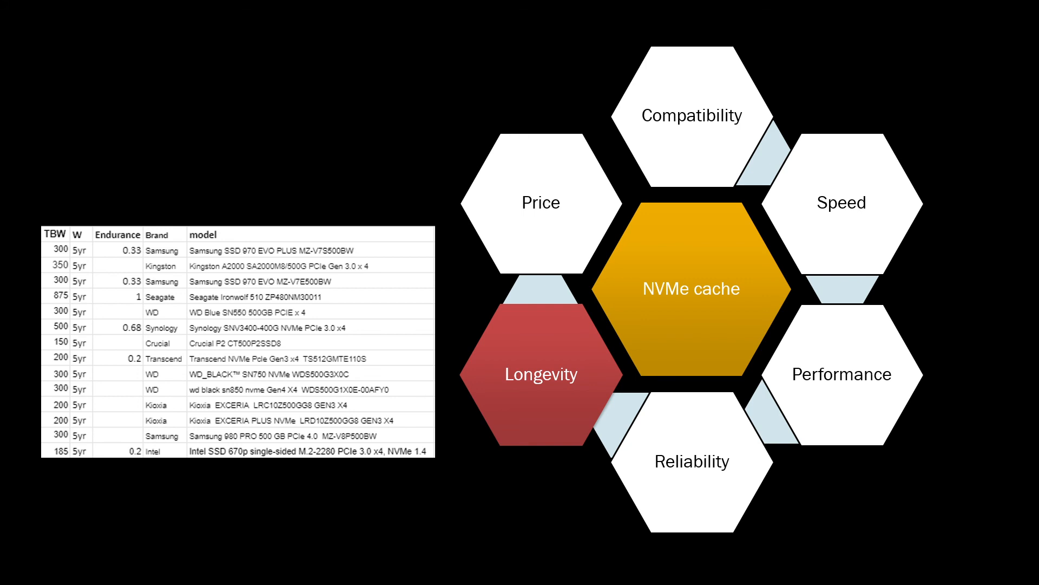
Advance the slideshow to the Price factor slide with the SSD table ordered by price.
{"action": "left_click", "coordinate": [541, 202]}
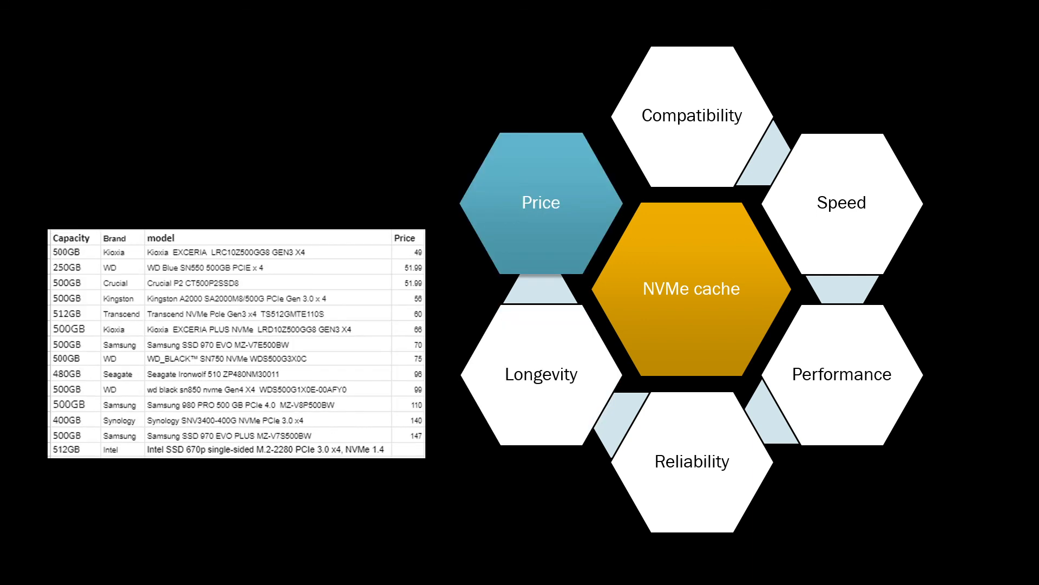